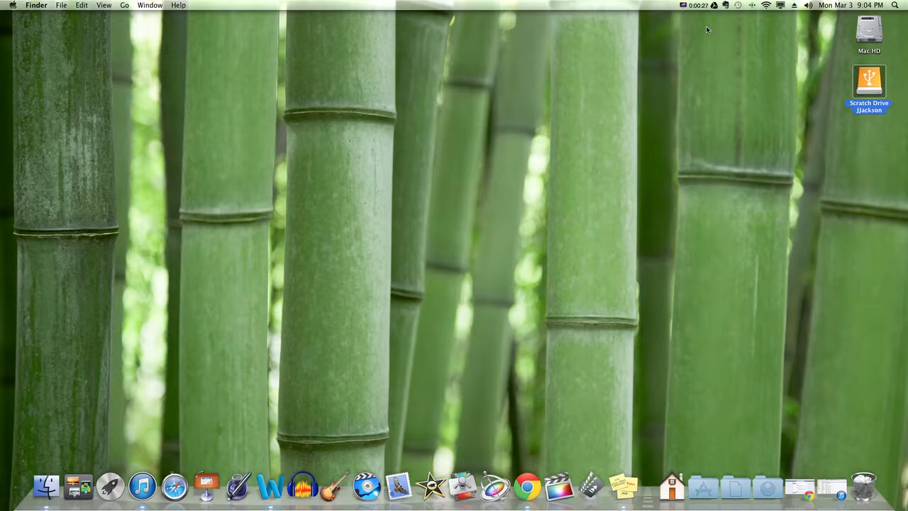
mouse_move(878, 85)
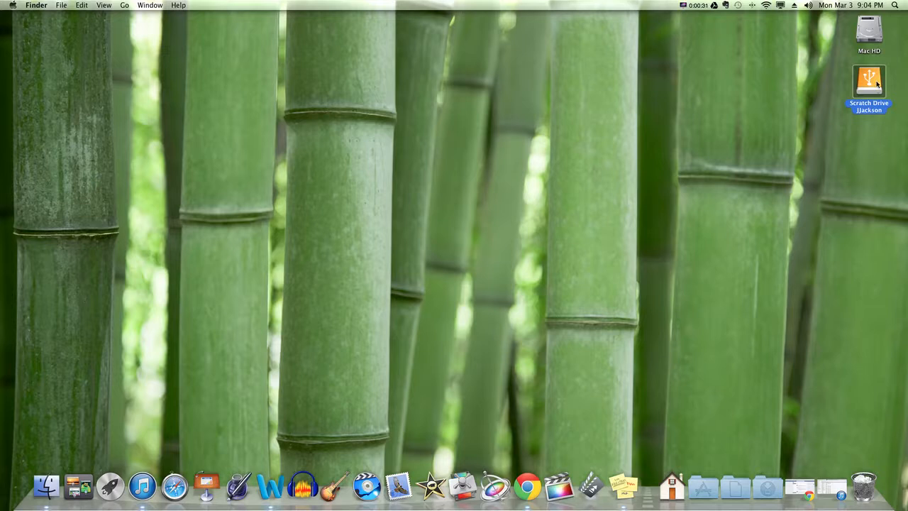
Step: Open Scratch Drive Jackson from the desktop and scroll to the bottom of its contents
double_click(868, 79)
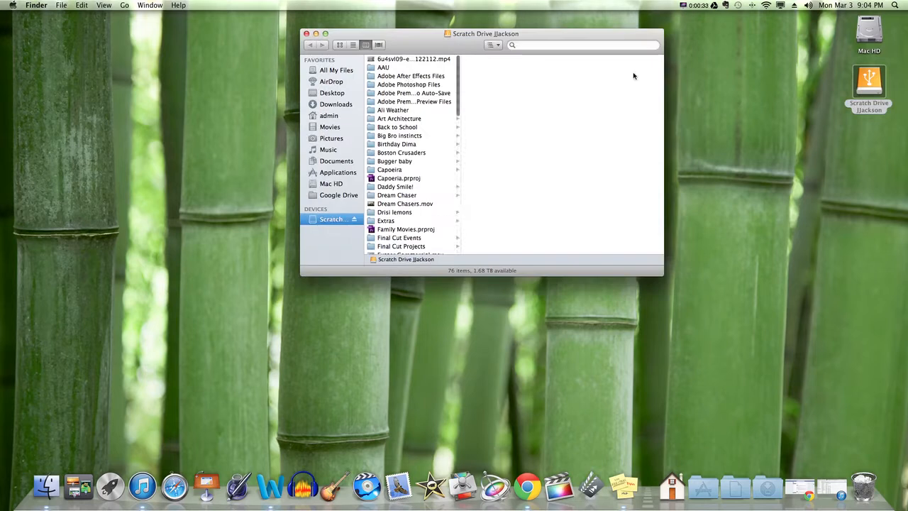
scroll(down, 3)
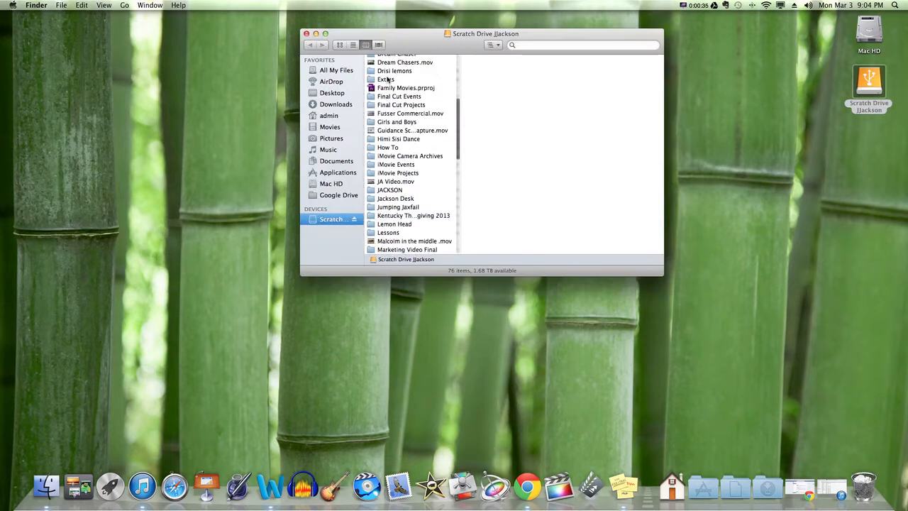
scroll(down, 3)
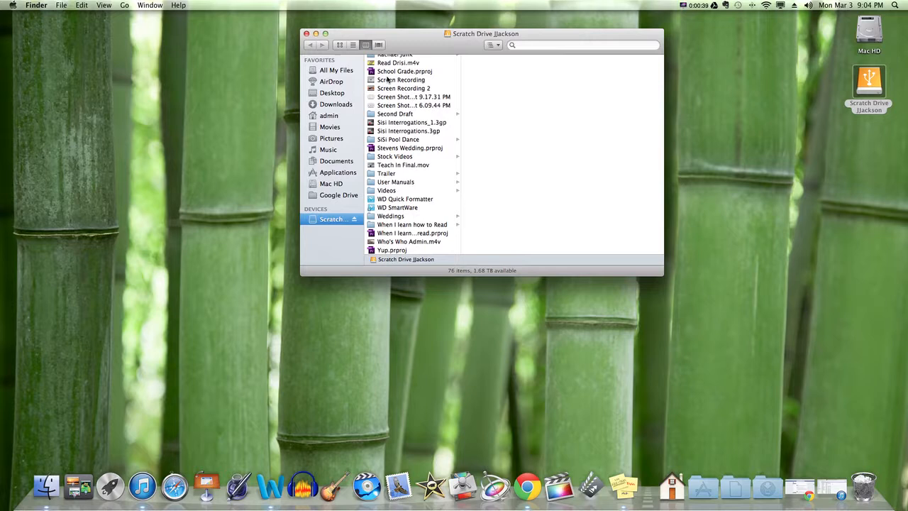
mouse_move(361, 67)
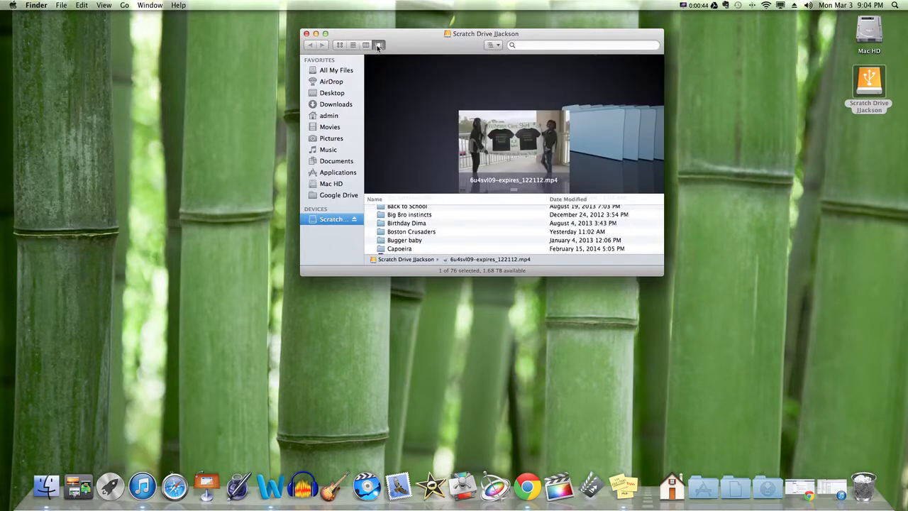
Step: Cycle the window through column and list views, settling on icon view
click(366, 44)
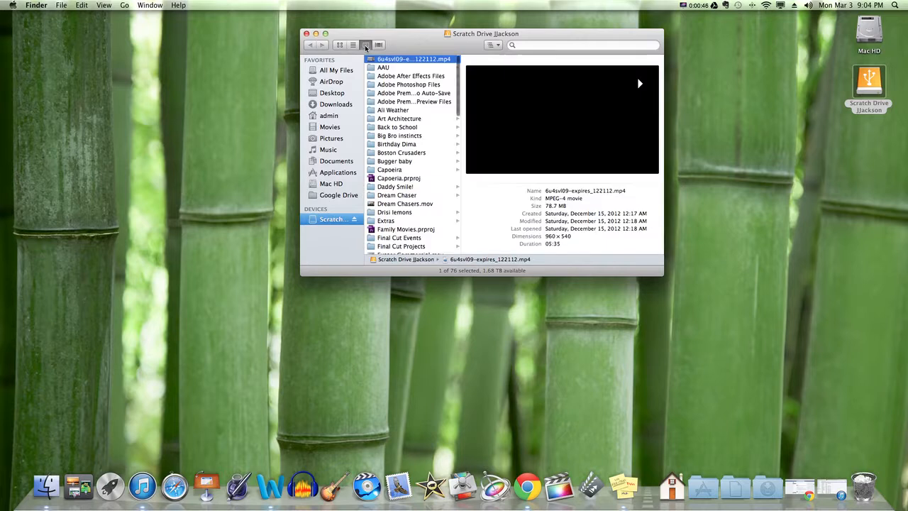
click(352, 44)
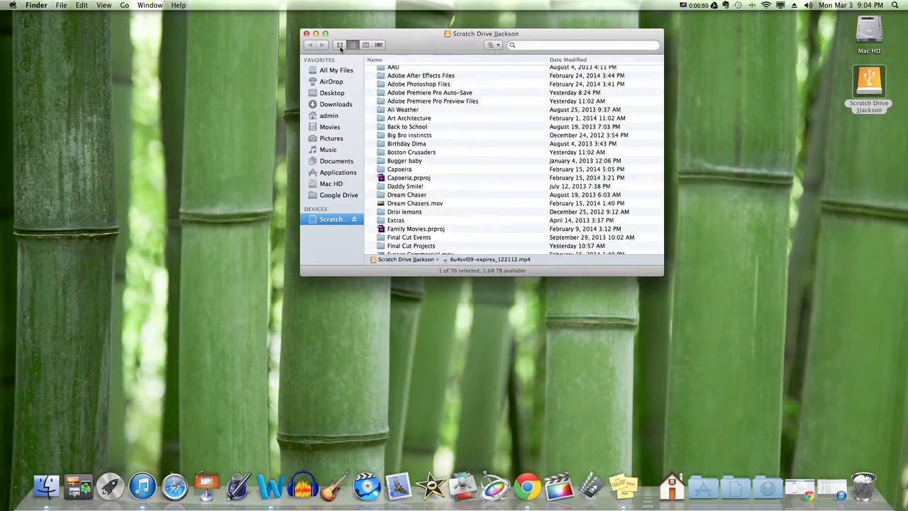
click(339, 44)
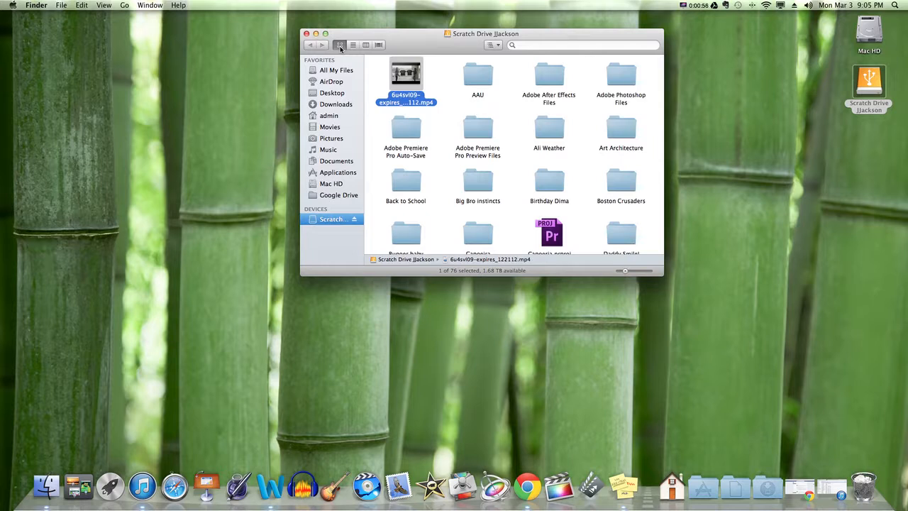
mouse_move(447, 99)
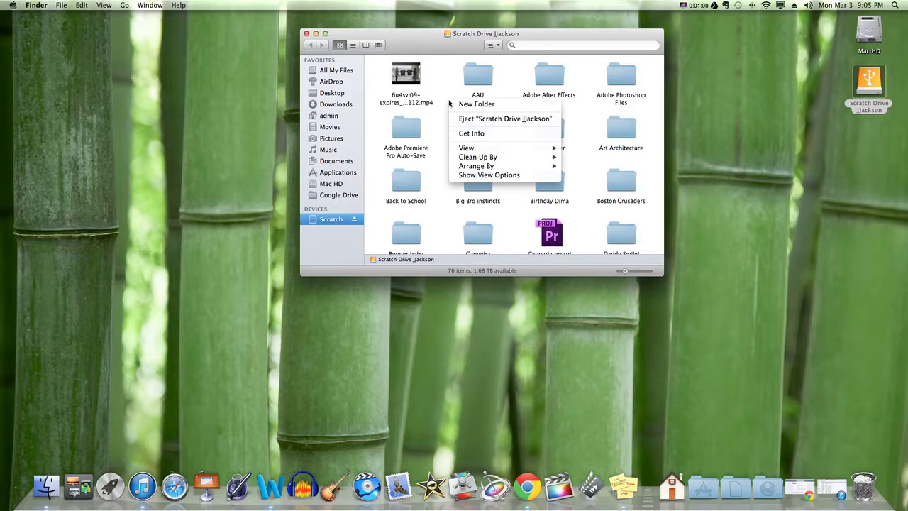
Step: Create a folder named 'Jenevieve Editing Training' on the drive and open it empty
click(477, 104)
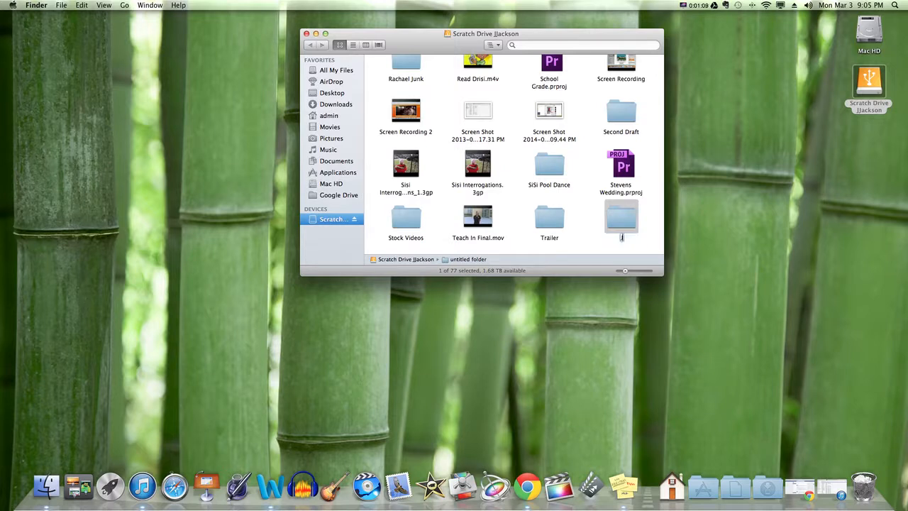
text(Jenevieve Editing Training)
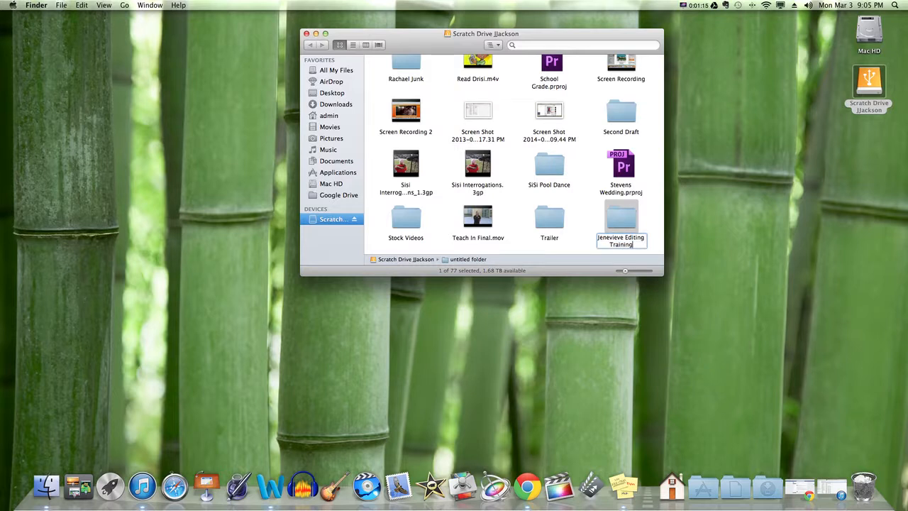
mouse_move(631, 227)
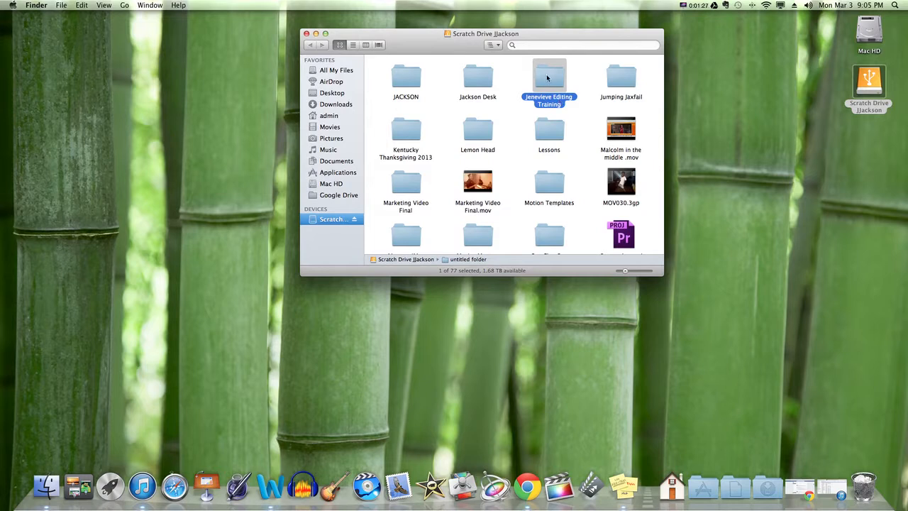
double_click(548, 78)
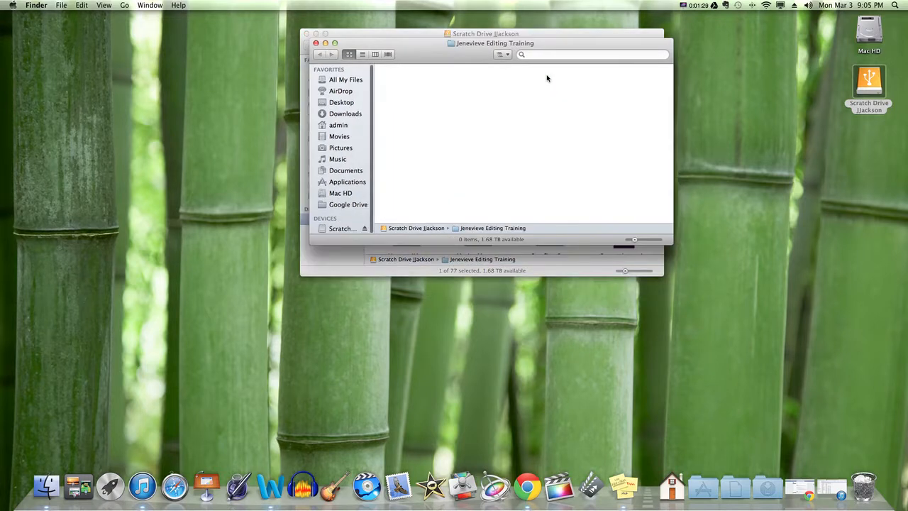